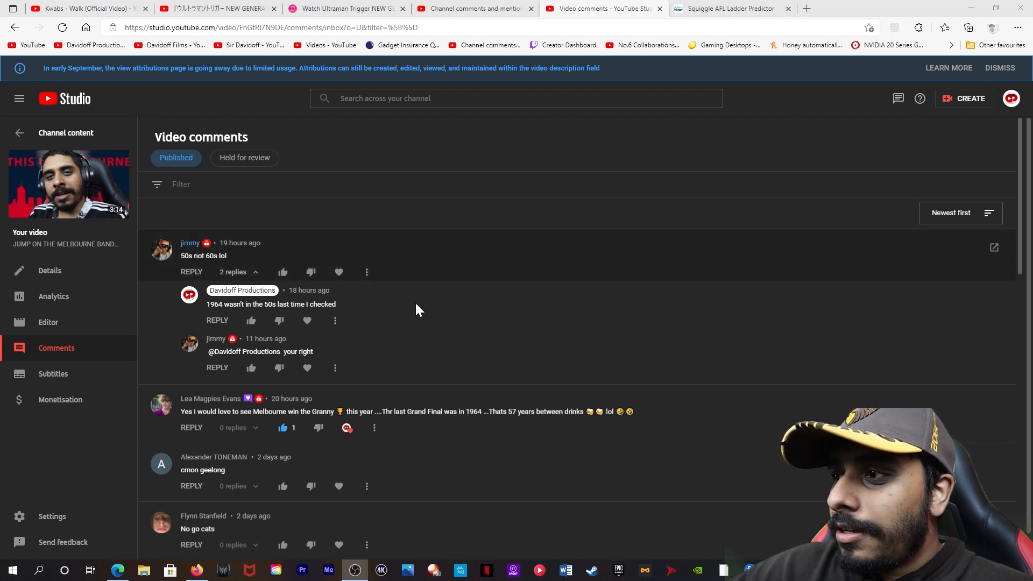
pyautogui.scroll(-3)
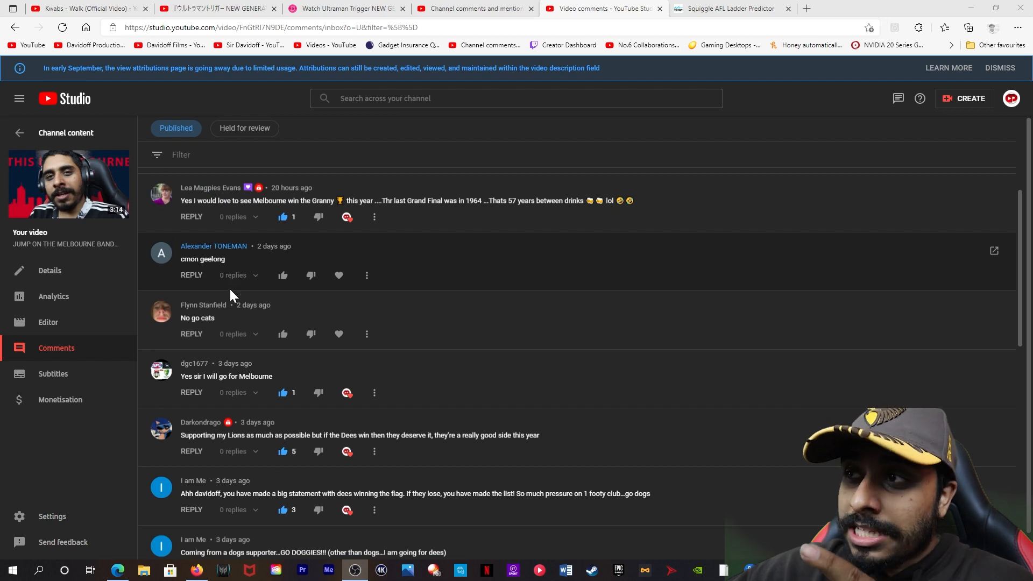
pyautogui.moveTo(237, 317)
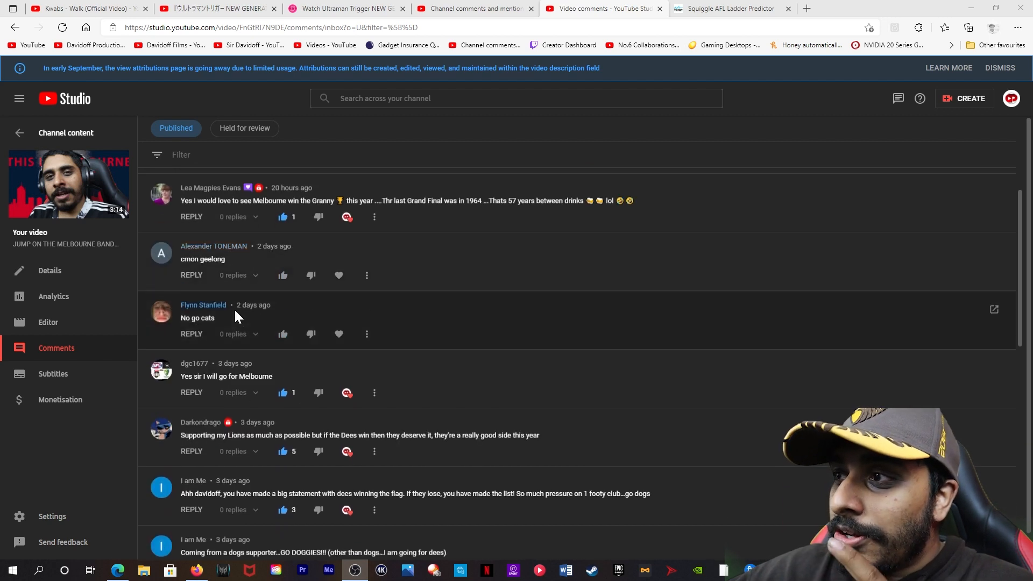
pyautogui.scroll(-3)
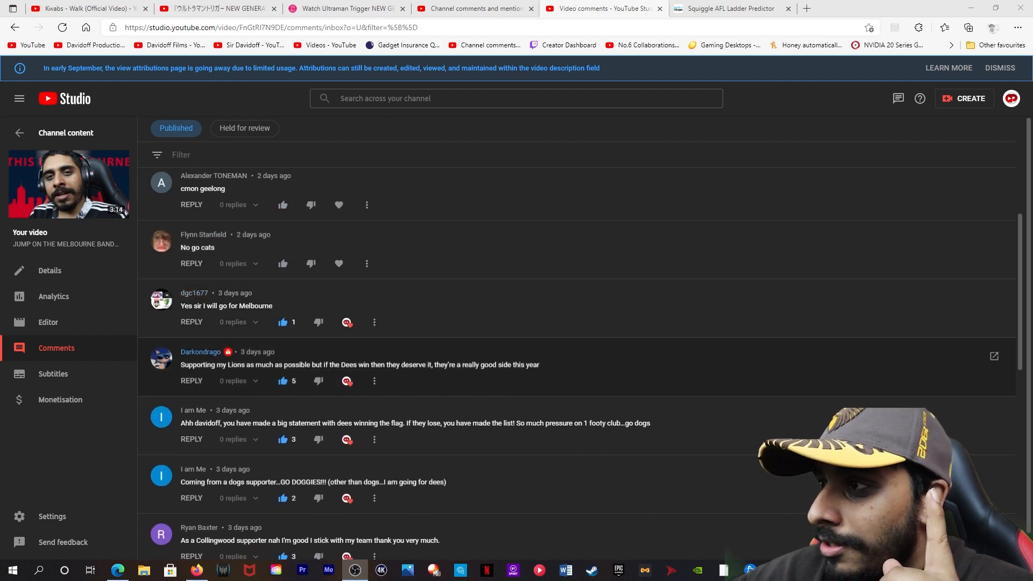
pyautogui.scroll(-3)
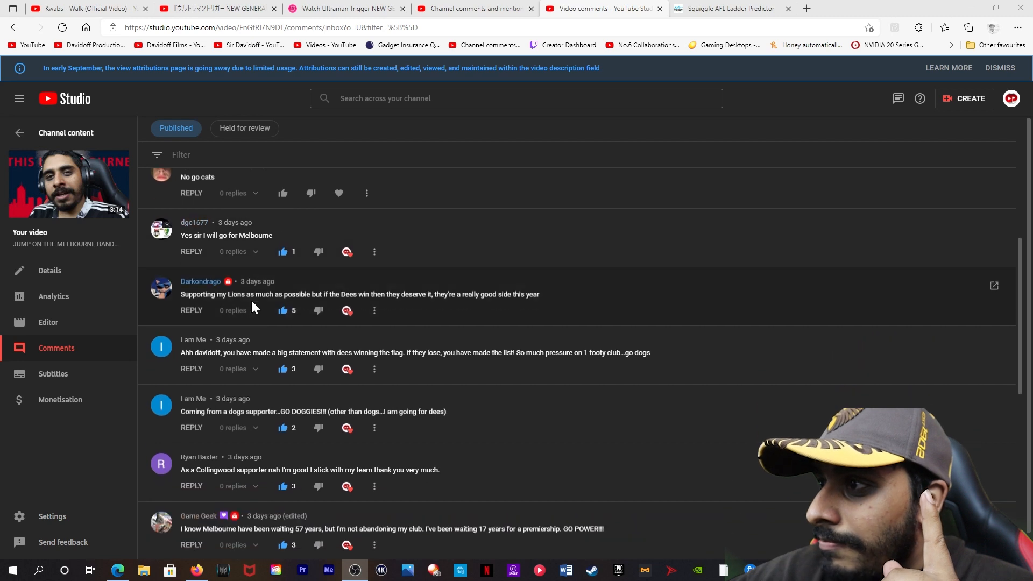
pyautogui.scroll(-3)
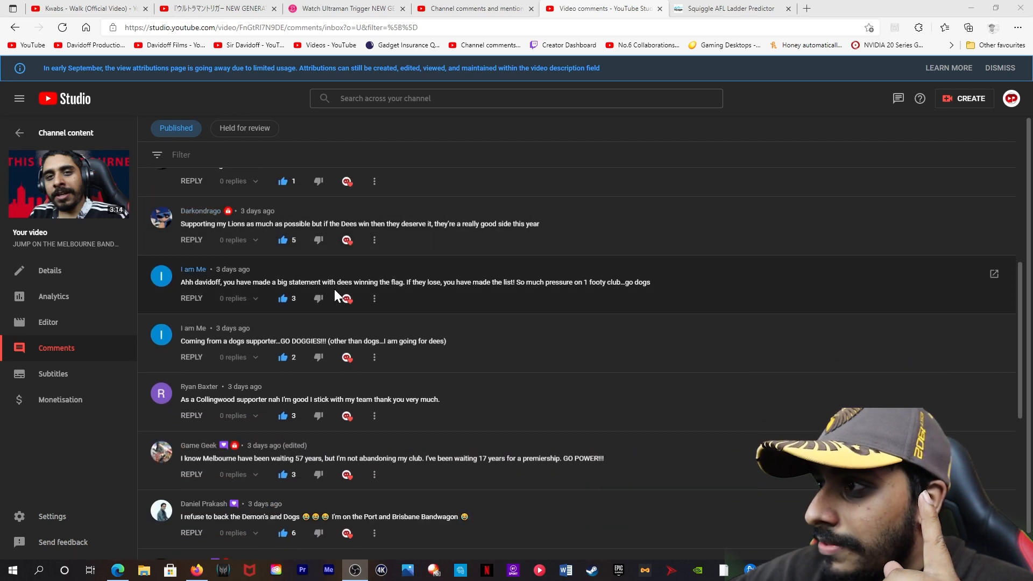
pyautogui.scroll(-3)
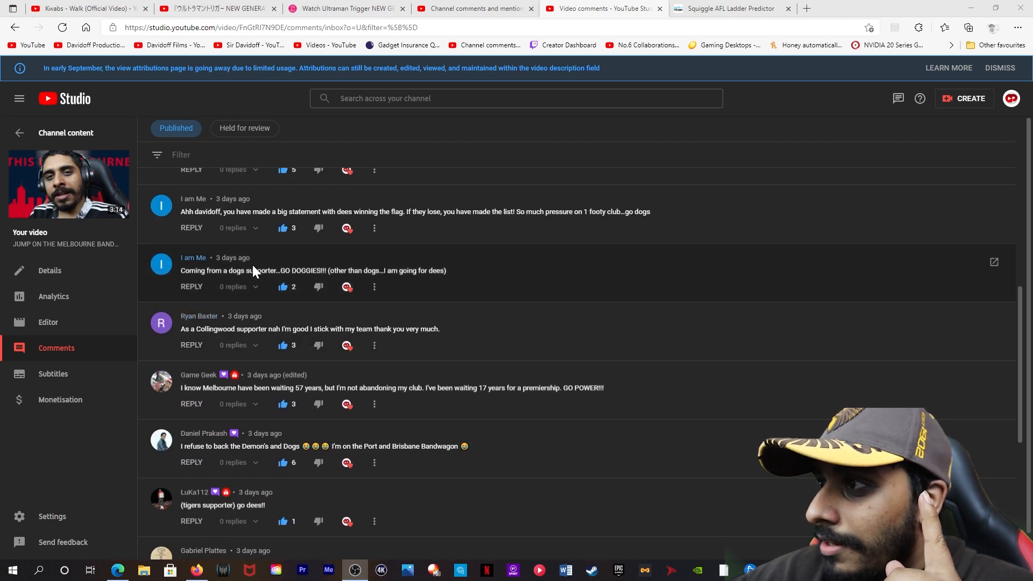
pyautogui.scroll(-3)
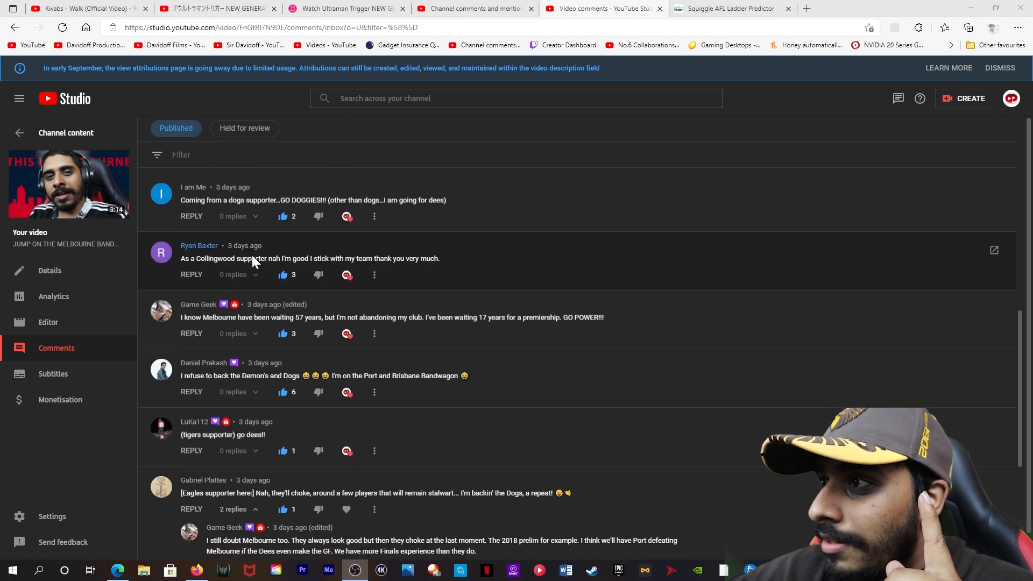
pyautogui.moveTo(282, 272)
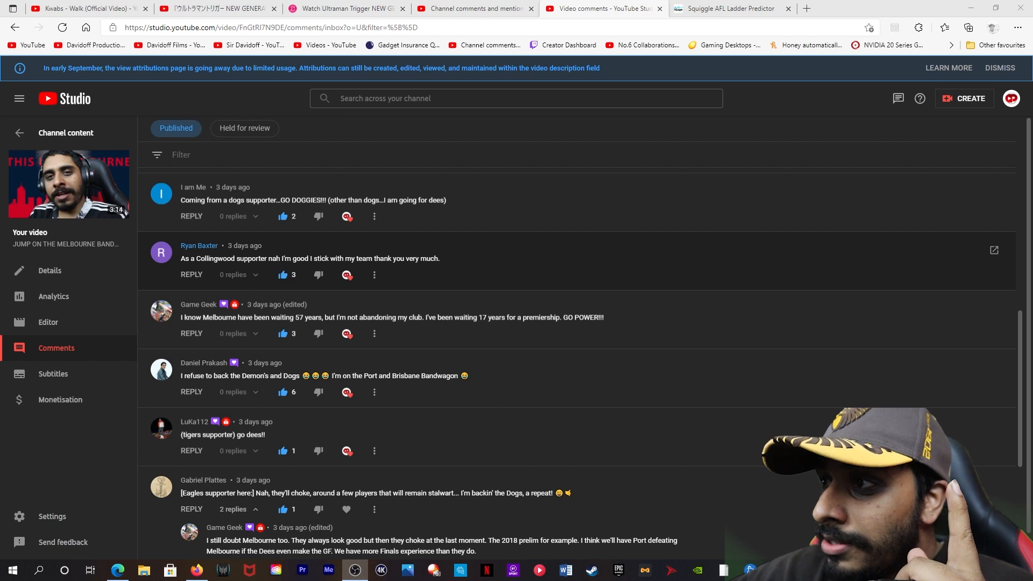
pyautogui.scroll(-3)
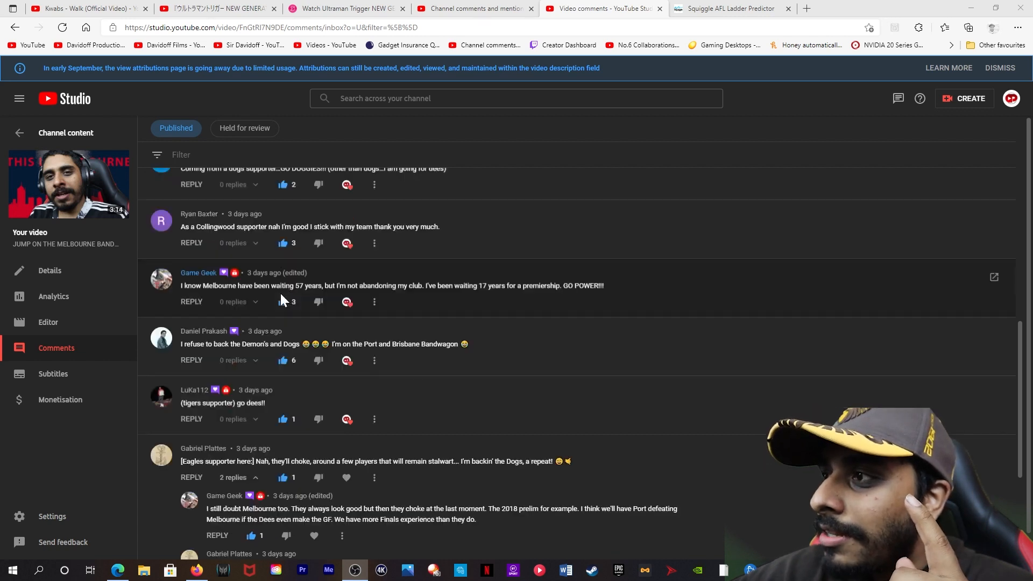
pyautogui.scroll(-3)
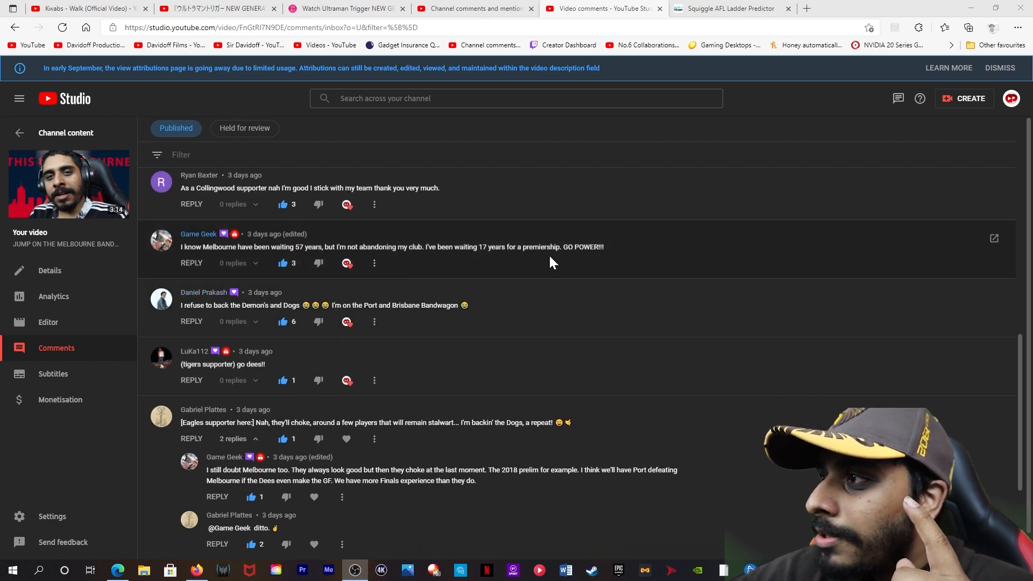
pyautogui.scroll(-3)
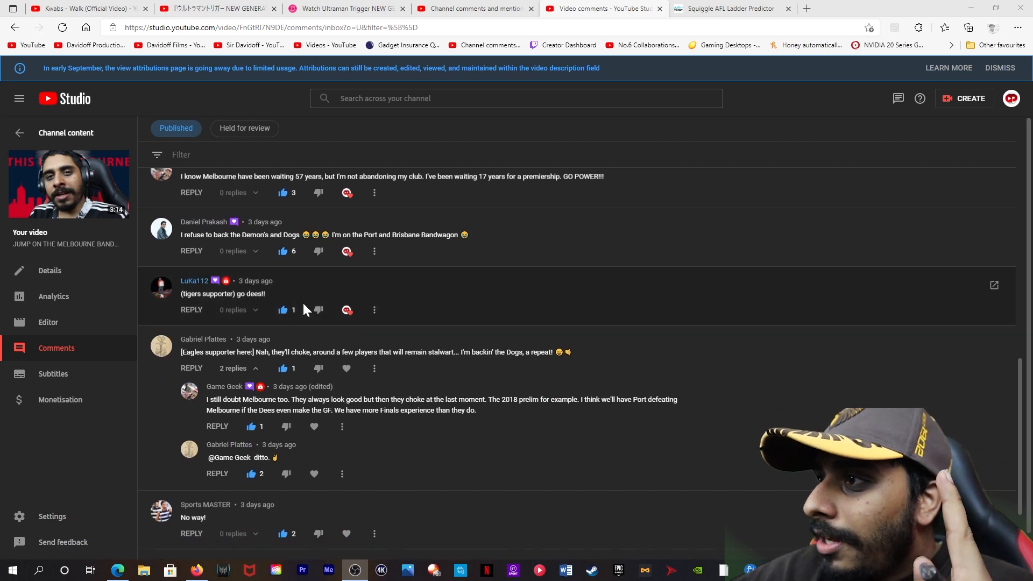
pyautogui.scroll(-3)
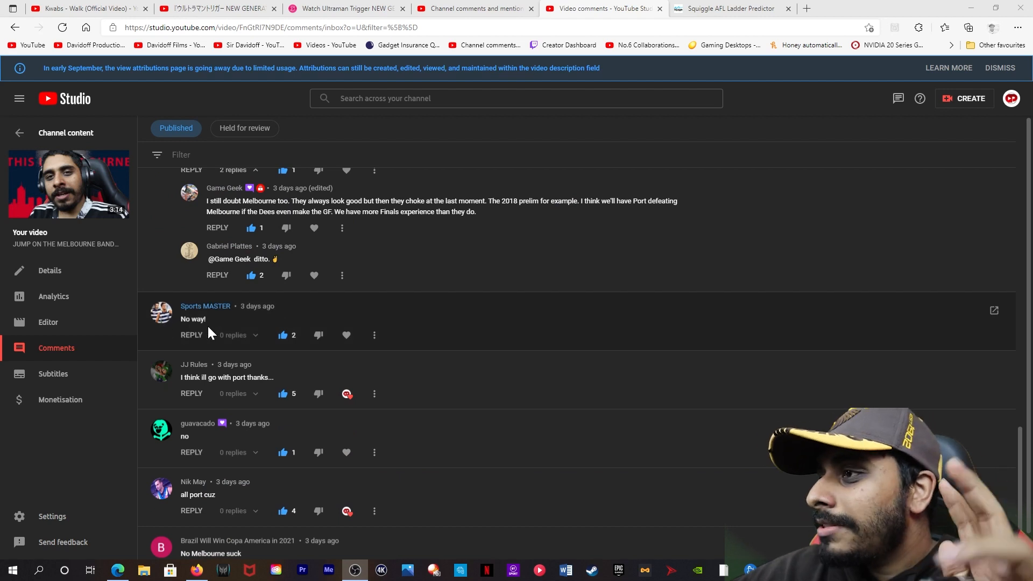
pyautogui.scroll(-3)
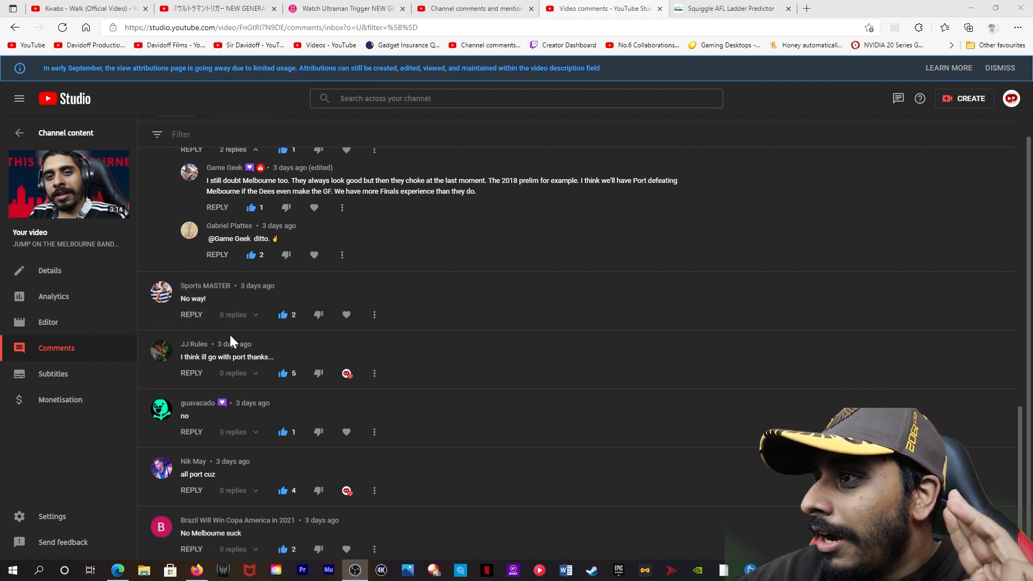
pyautogui.scroll(-3)
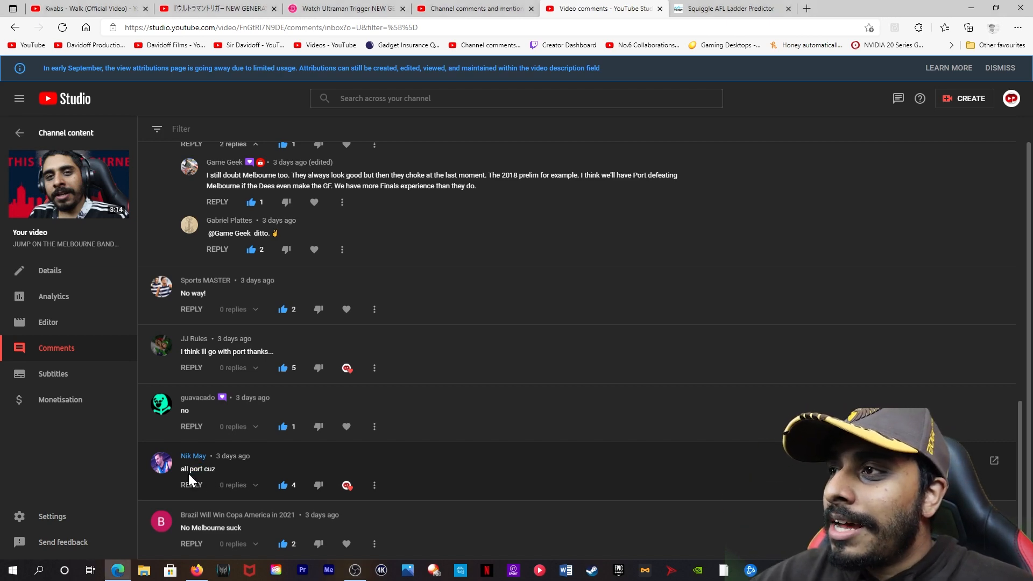
pyautogui.scroll(-3)
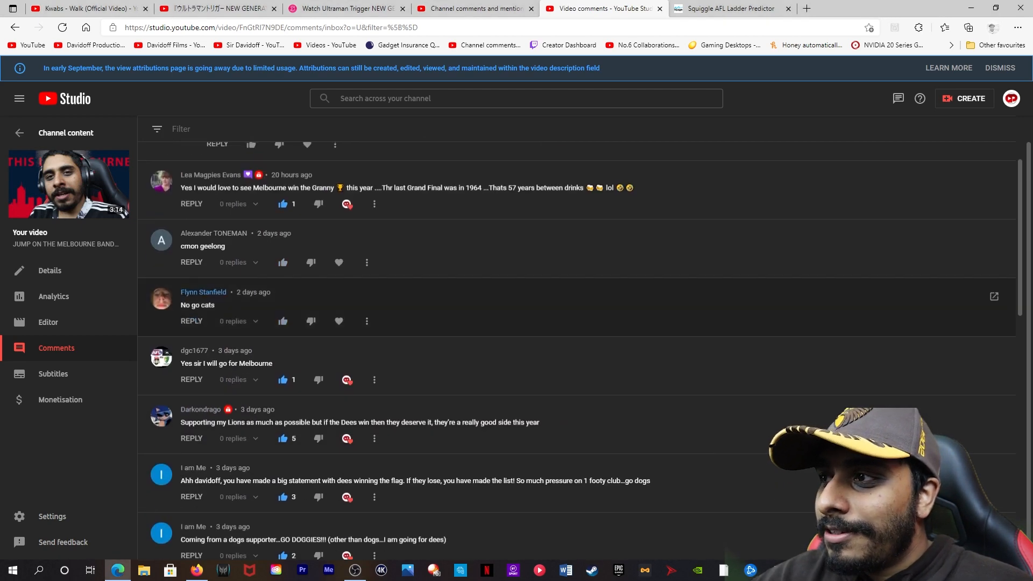
pyautogui.scroll(-3)
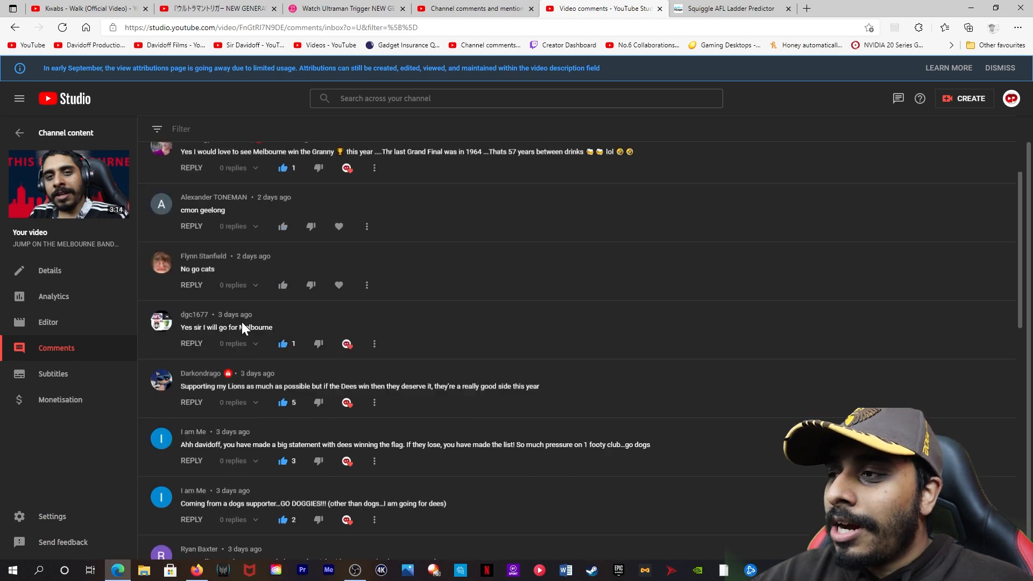
pyautogui.scroll(-3)
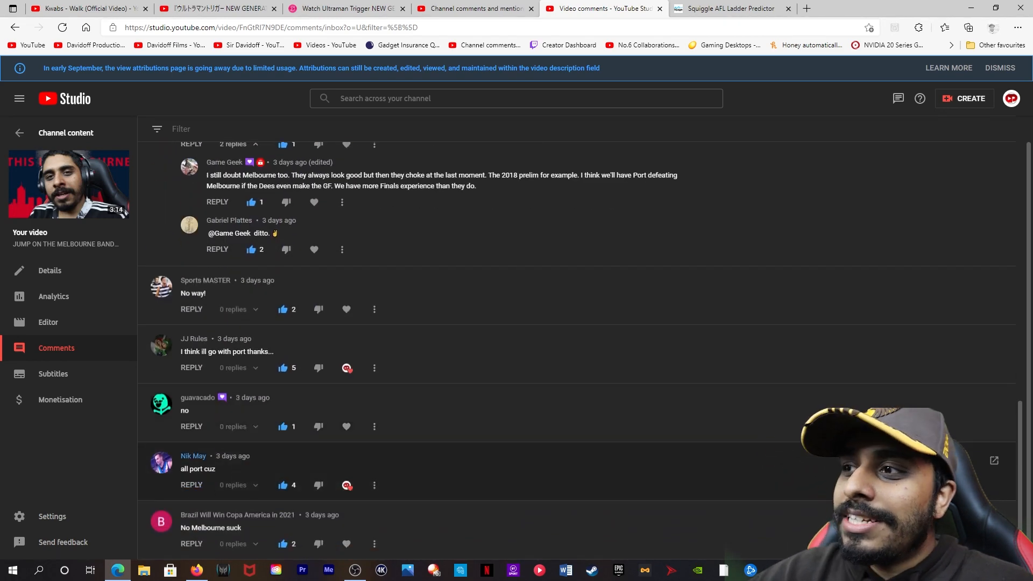